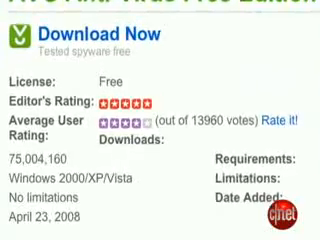
scroll("down", 3)
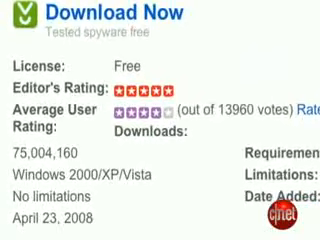